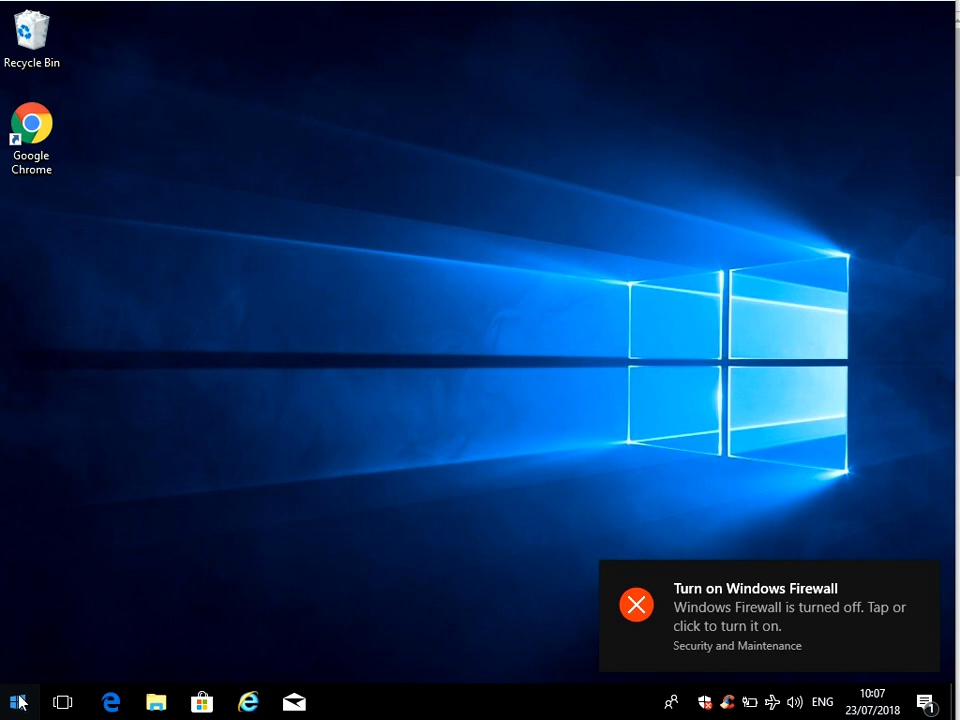
Step: Open the Start menu from the taskbar to show the app list and tiles
left_click(16, 702)
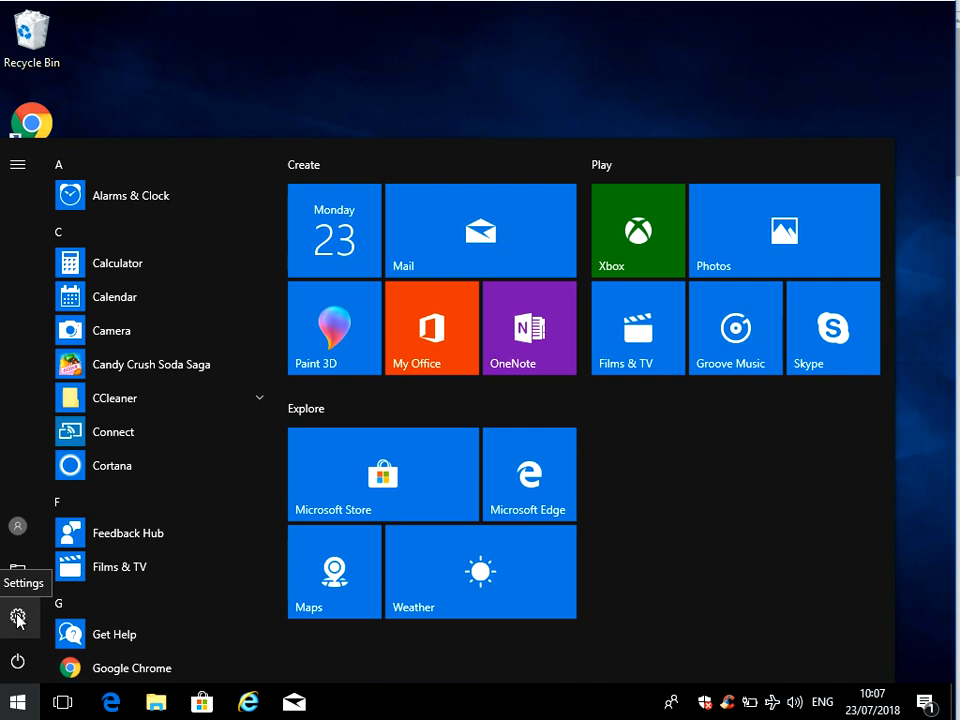
Step: Launch Settings from Start and go to Accounts, landing on the local administrator's Your info page
left_click(18, 606)
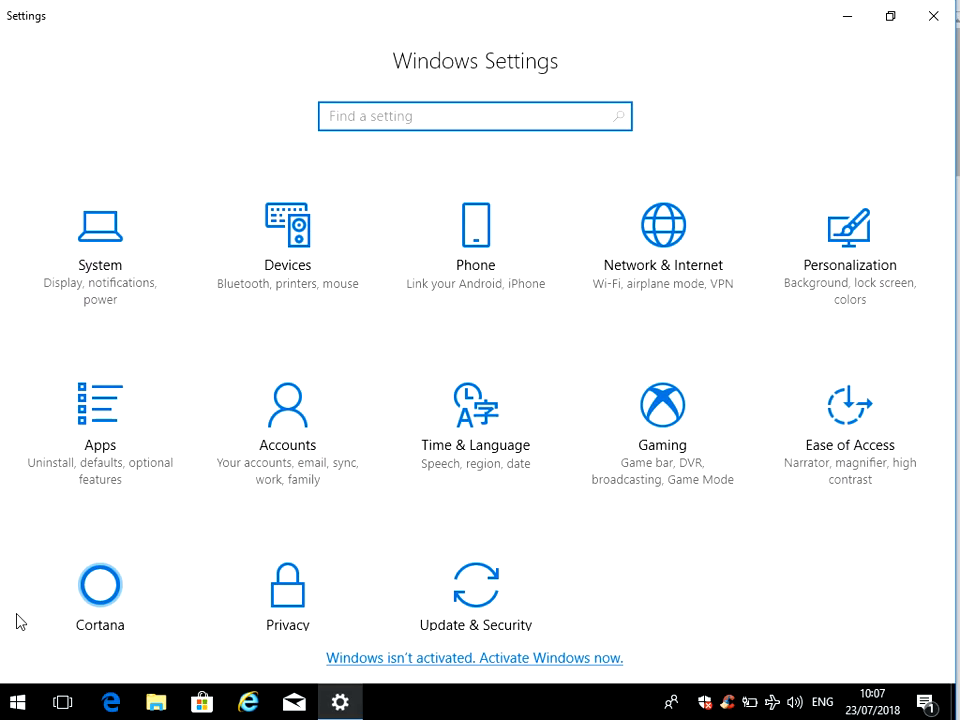
mouse_move(488, 208)
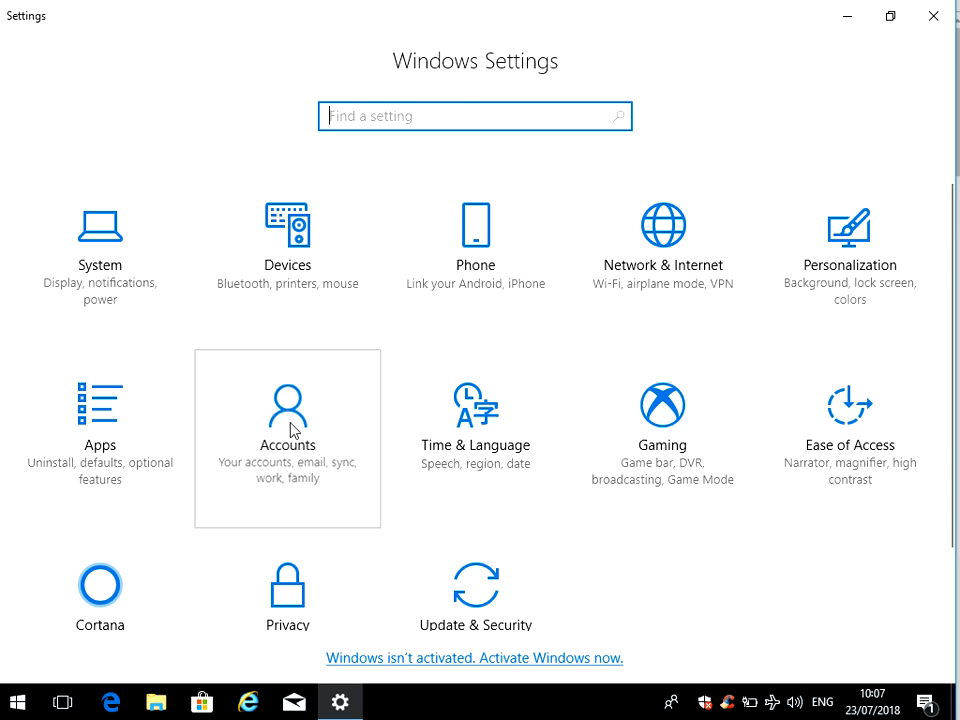
left_click(288, 428)
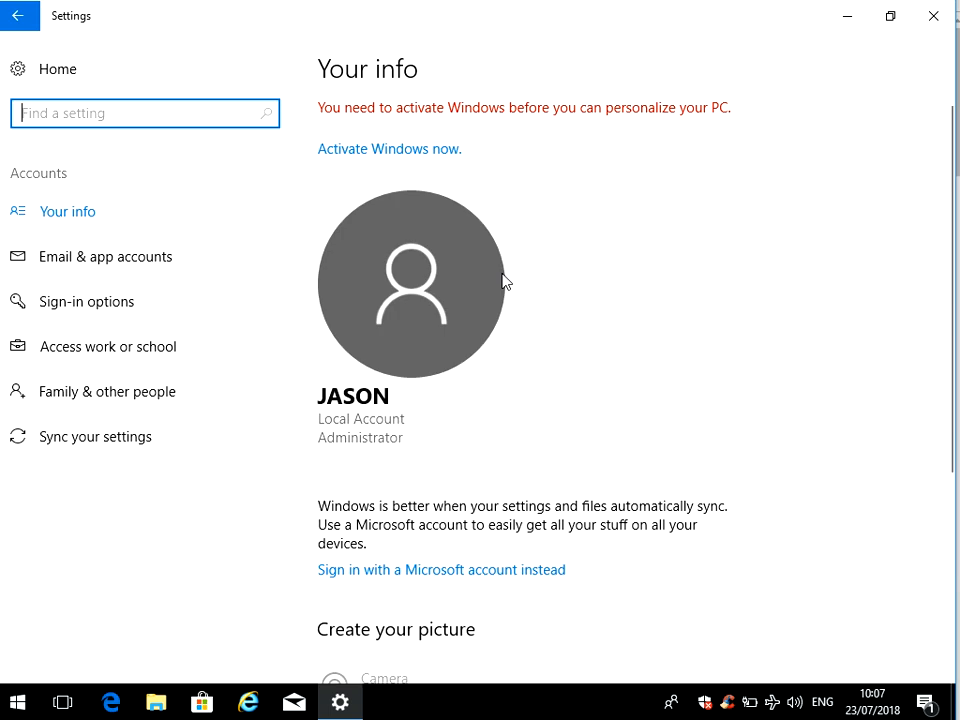
mouse_move(472, 194)
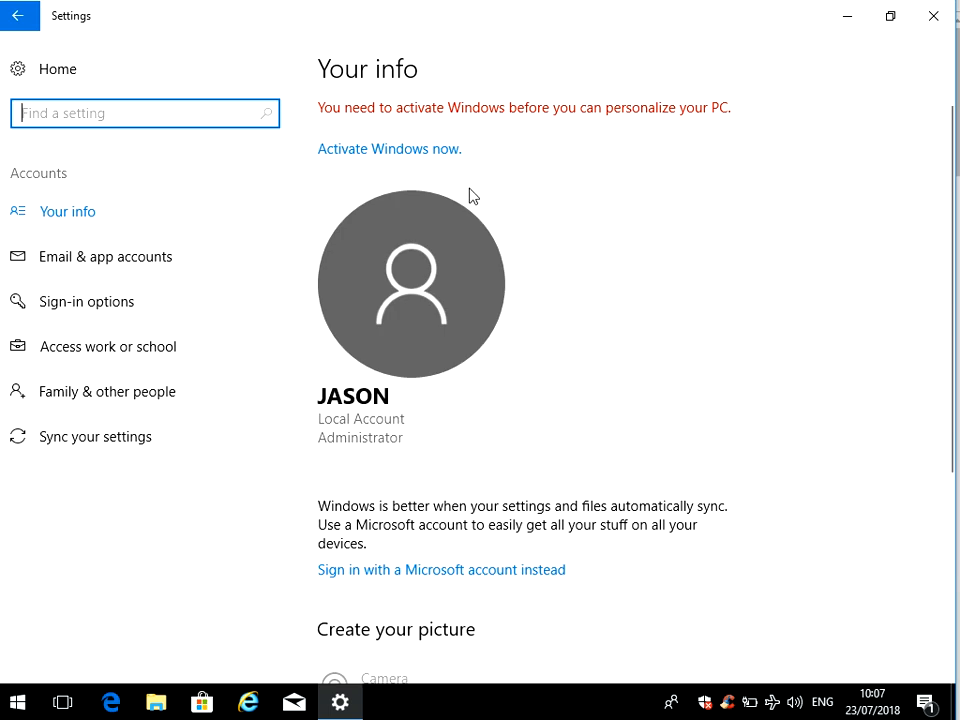
mouse_move(510, 456)
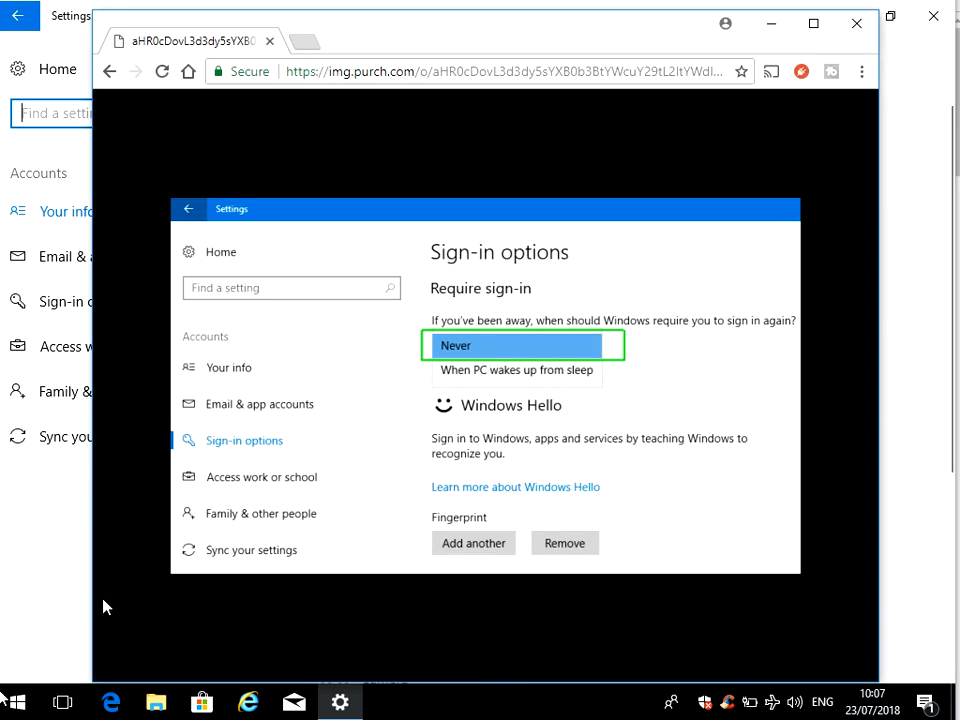
mouse_move(568, 322)
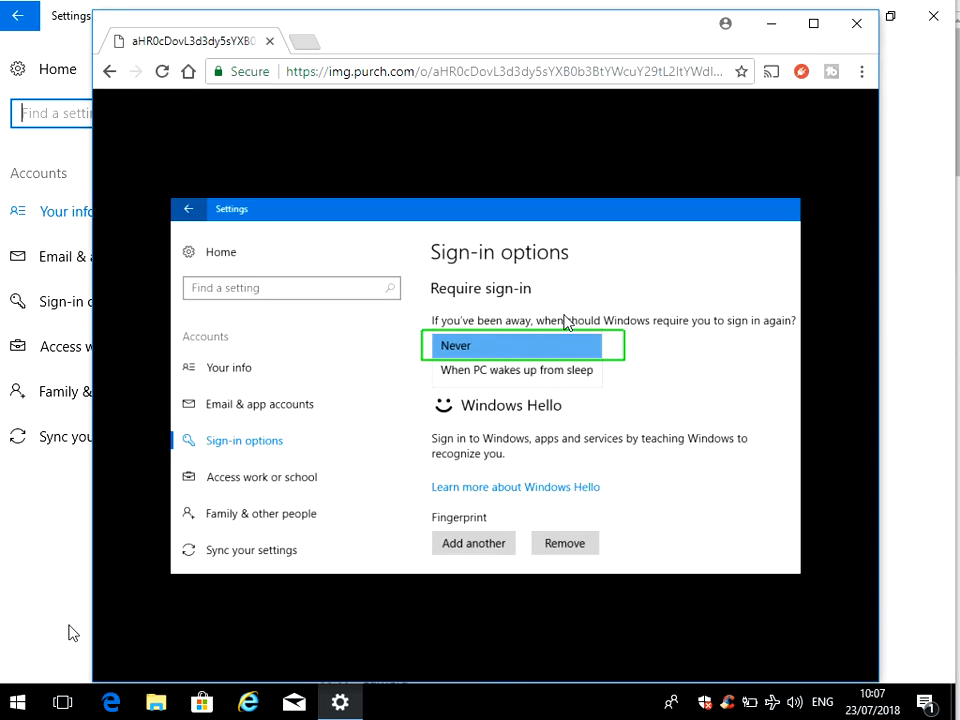
mouse_move(472, 386)
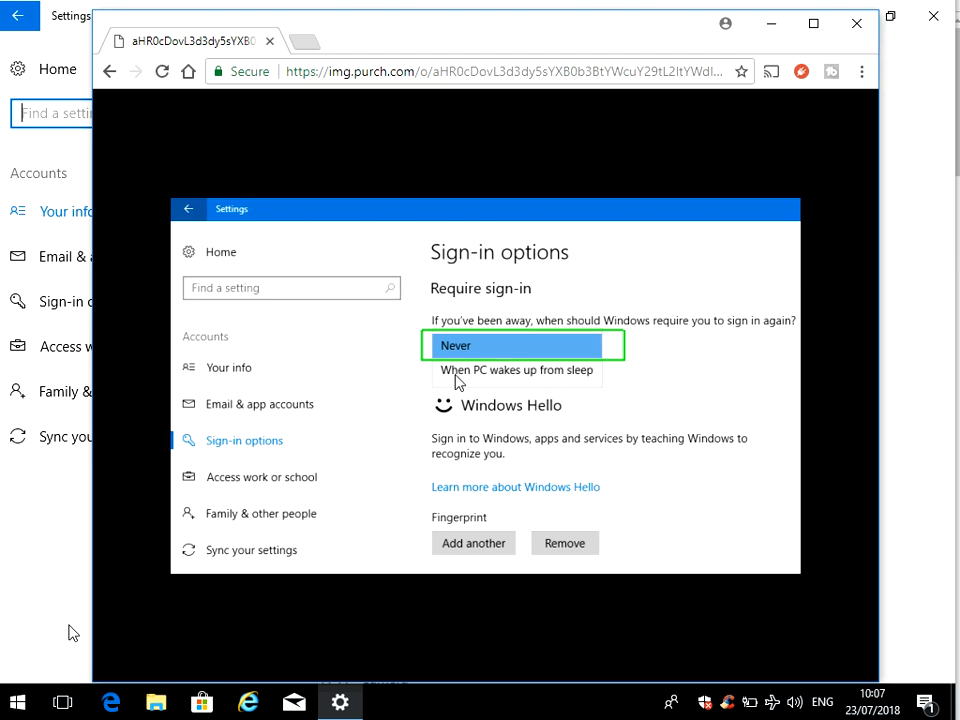
mouse_move(576, 376)
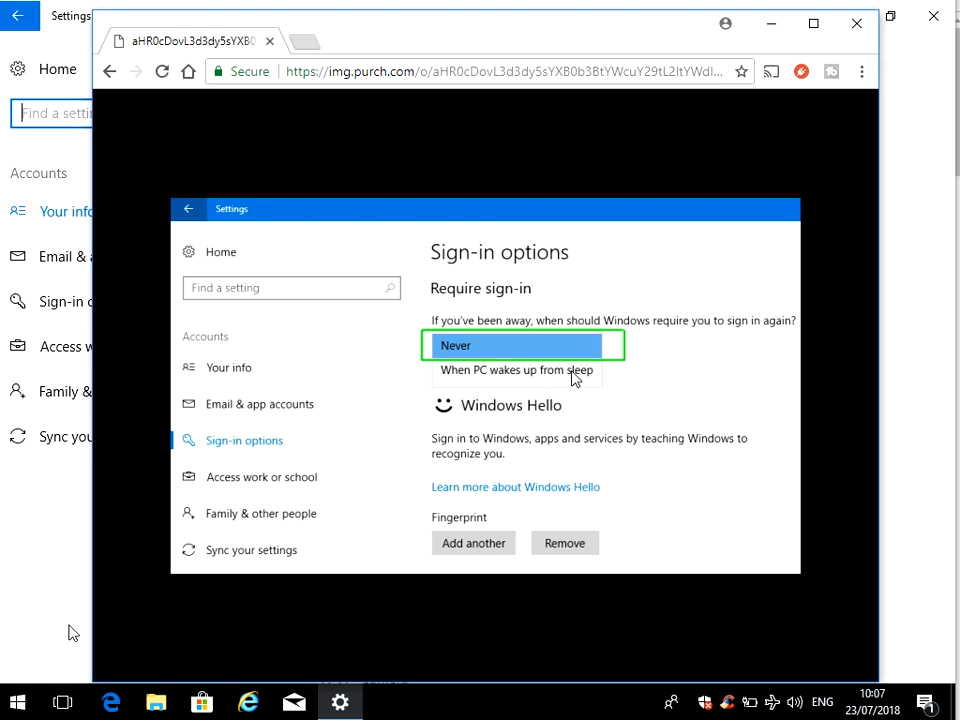